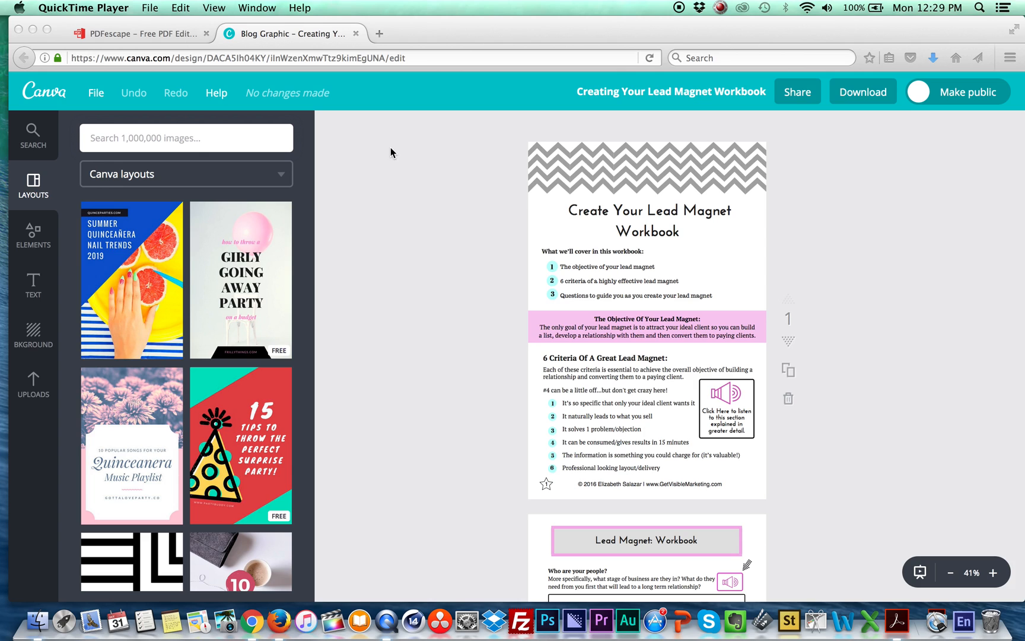
mouse_move(626, 212)
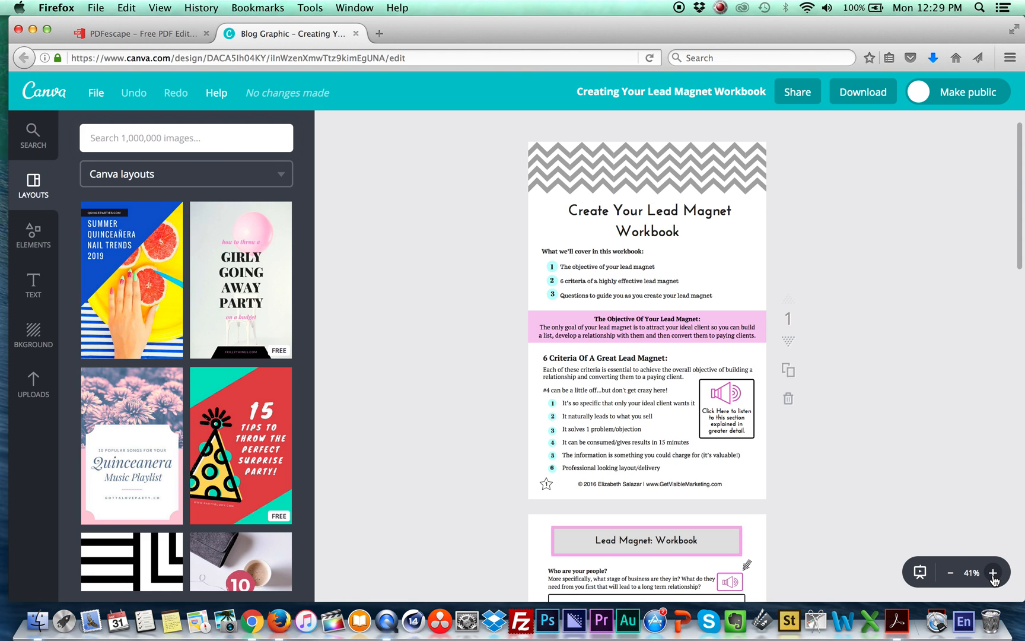
Step: Look through the enlarged Canva workbook design, then switch to the PDFescape site
left_click(992, 572)
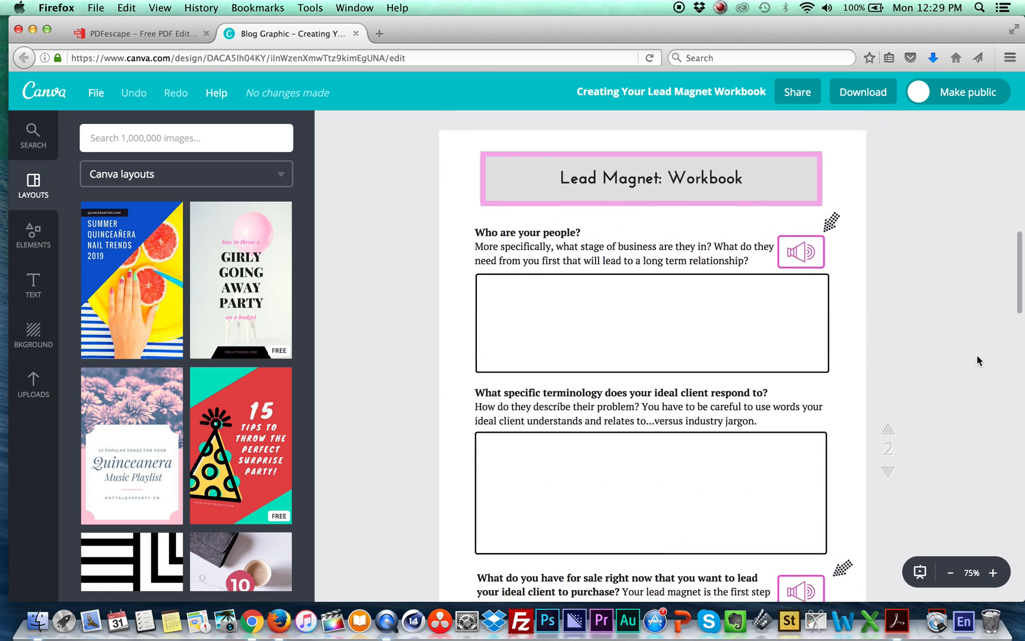
scroll("down", 3)
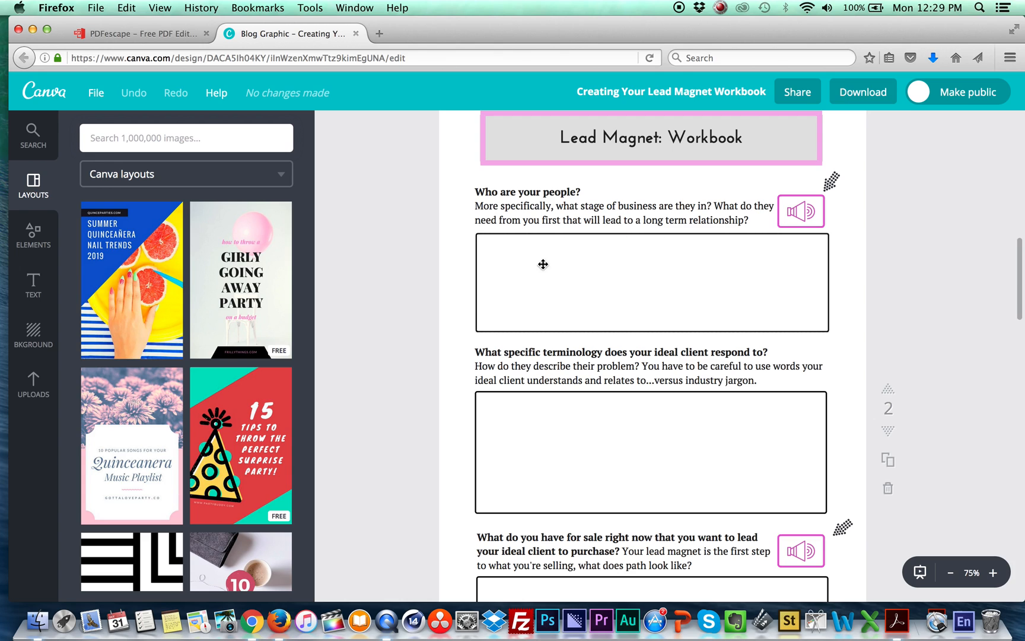
mouse_move(793, 267)
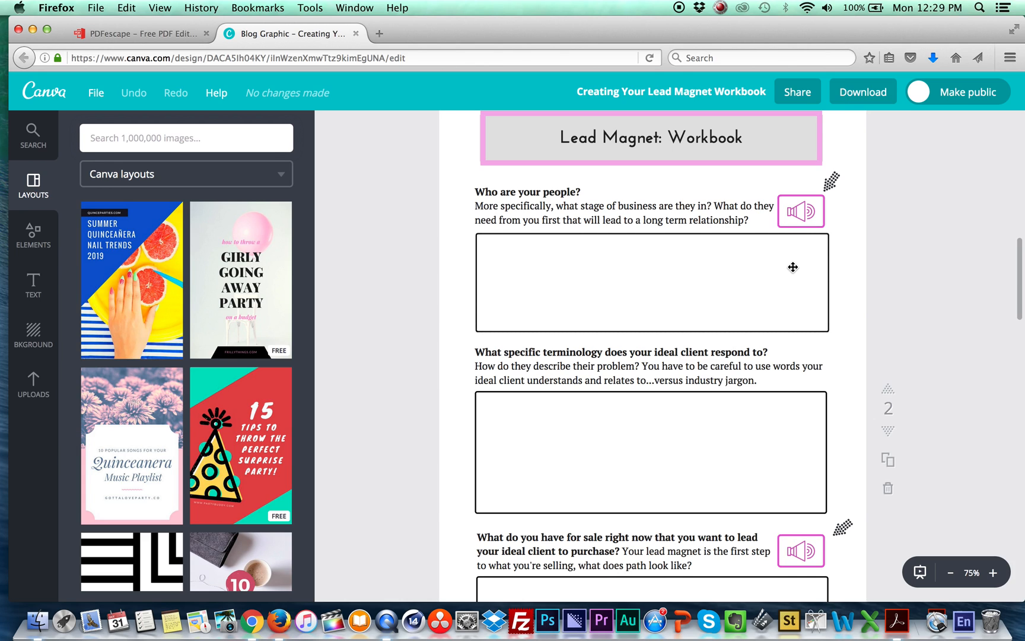
mouse_move(514, 257)
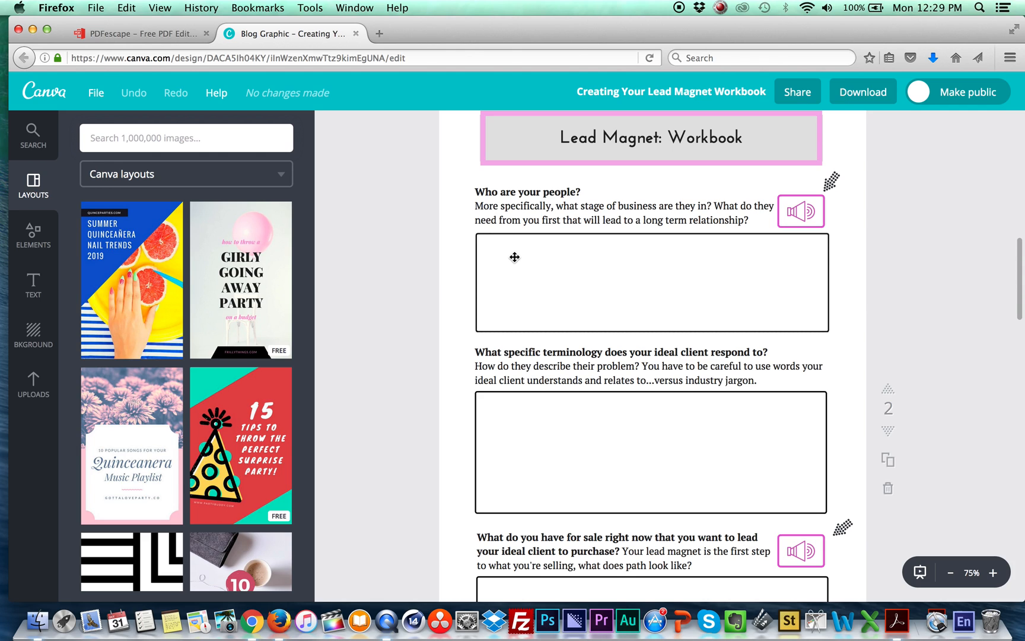
mouse_move(778, 291)
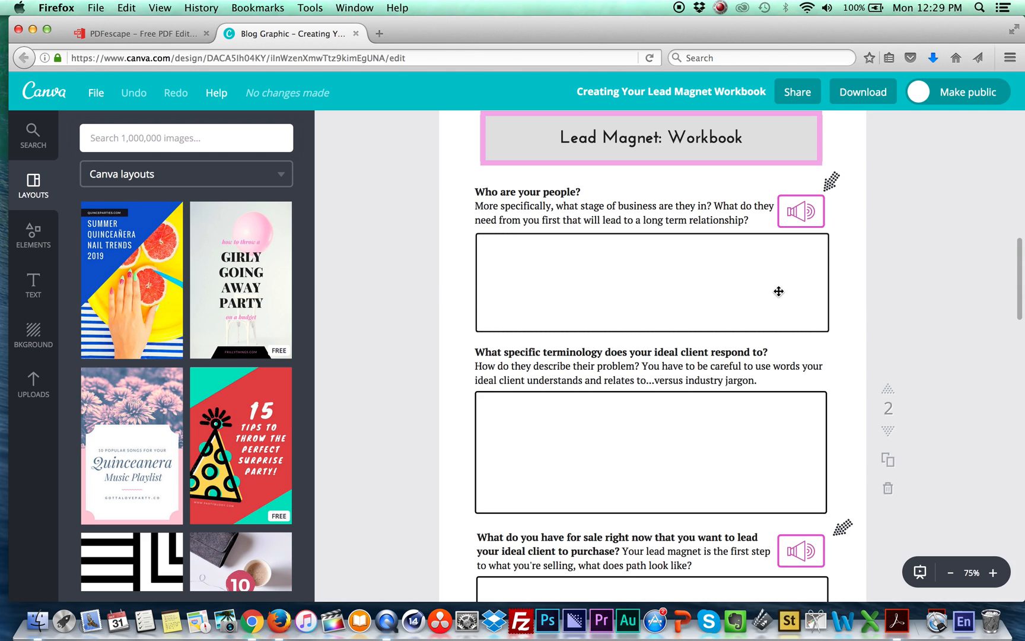
scroll("down", 3)
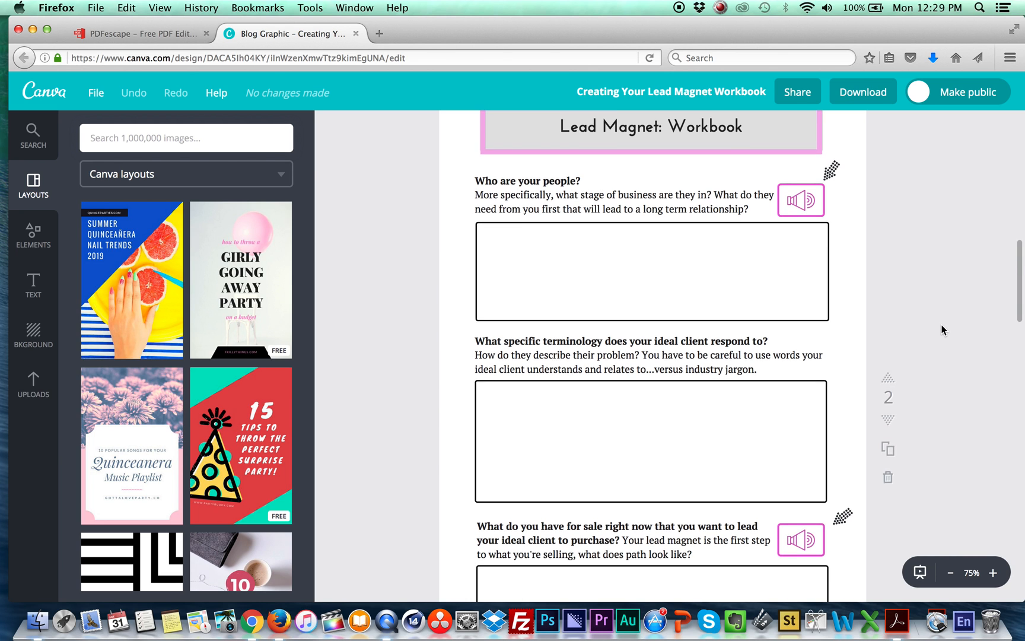
scroll("down", 3)
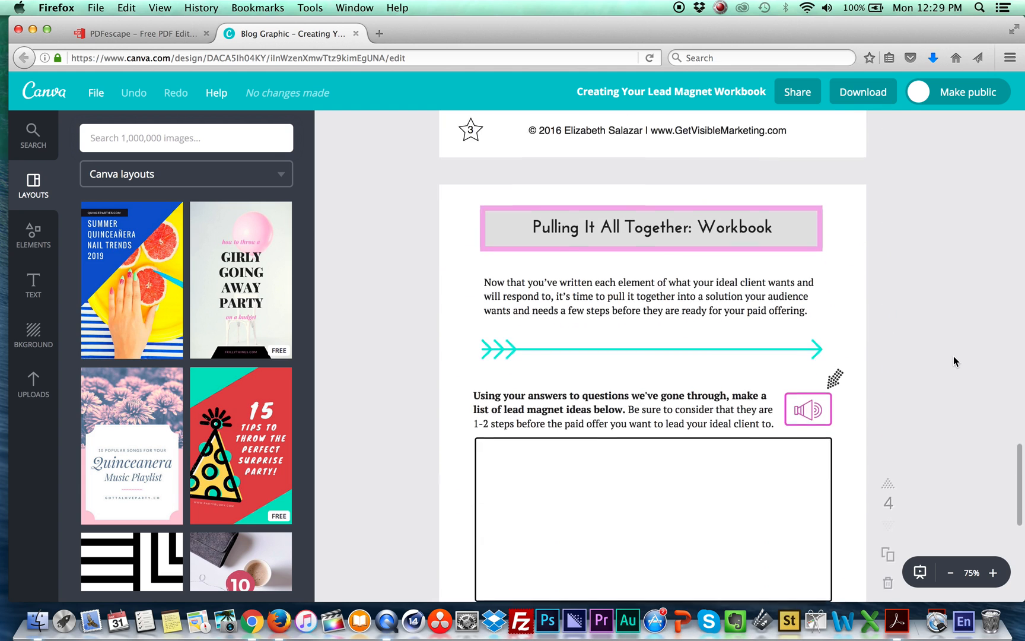
scroll("down", 3)
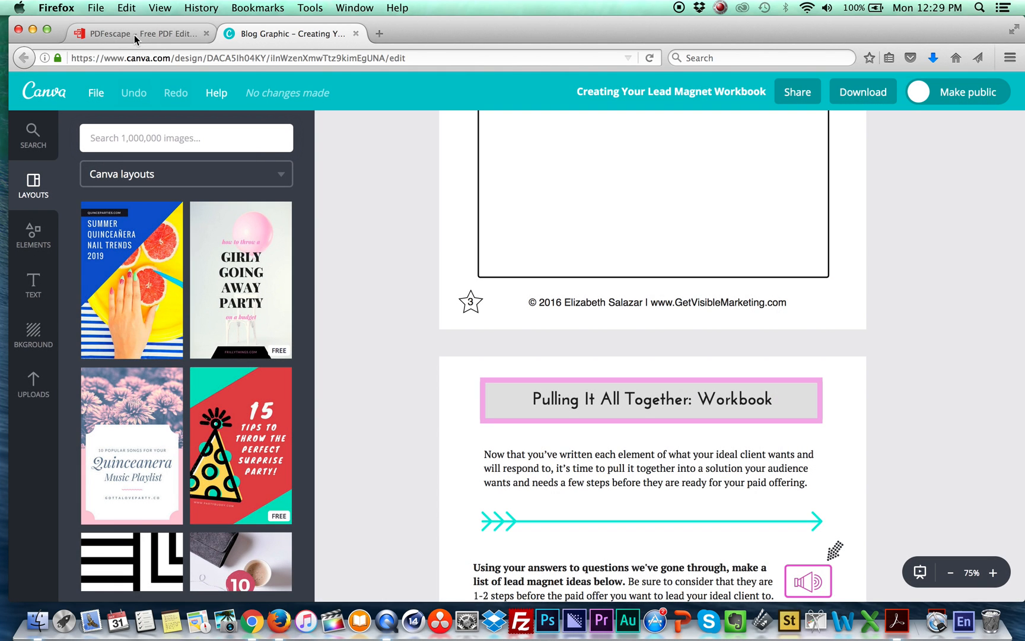
left_click(137, 33)
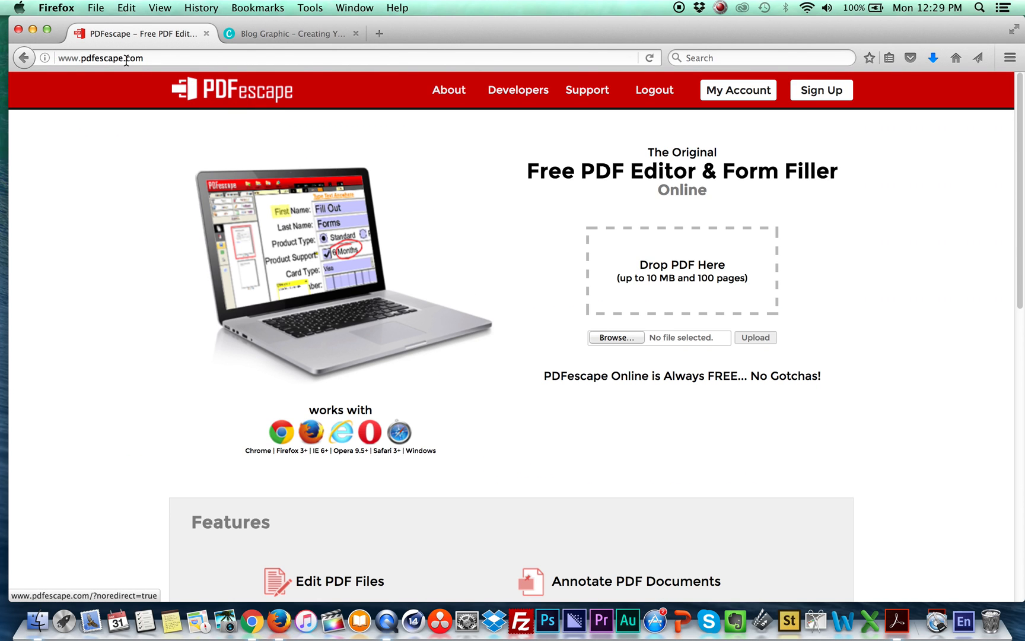
left_click(99, 57)
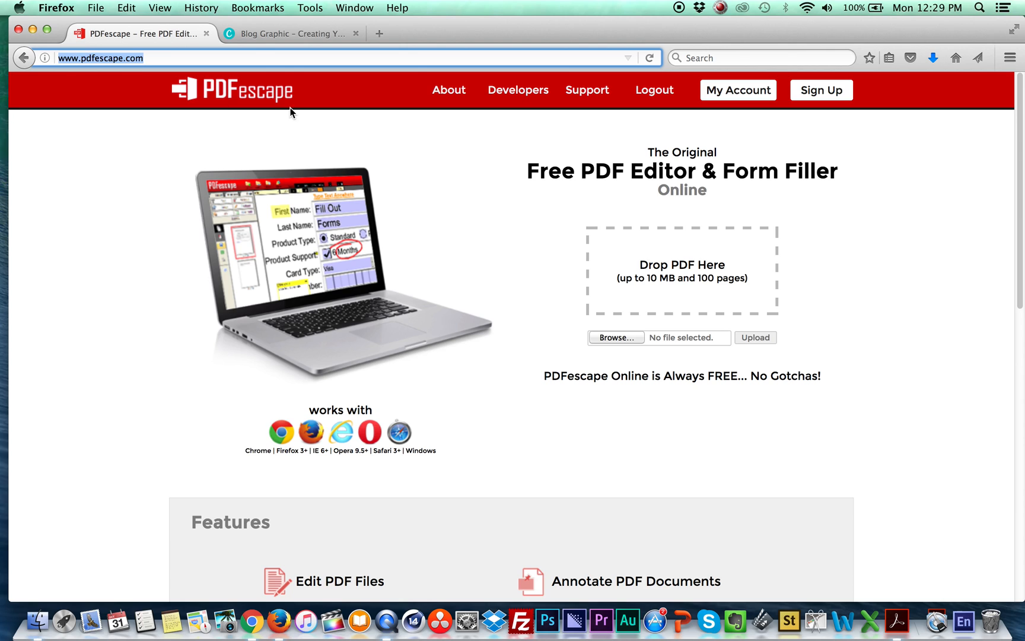
mouse_move(683, 272)
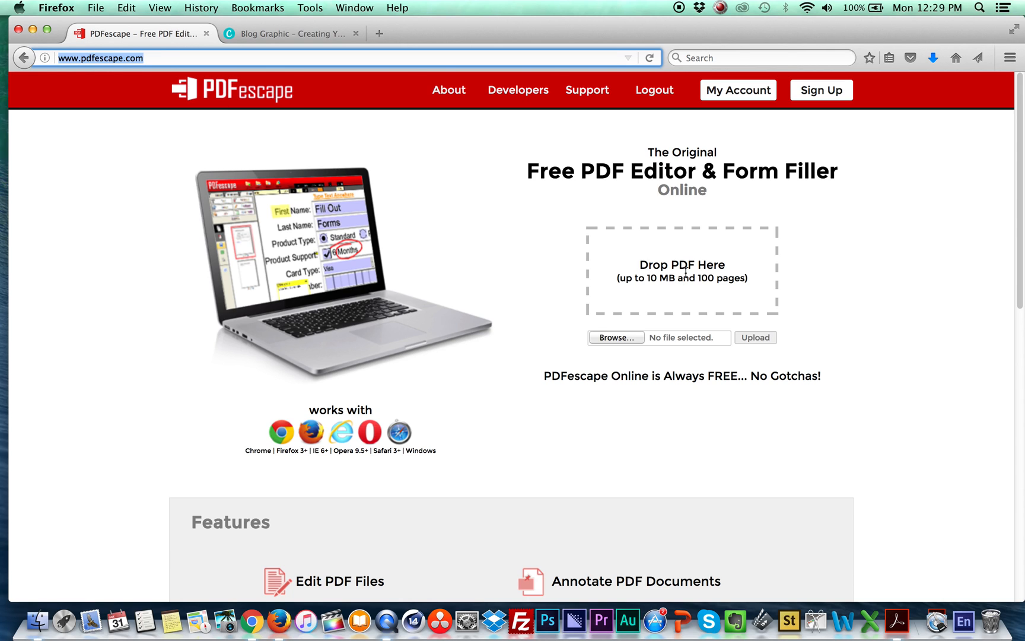
mouse_move(870, 311)
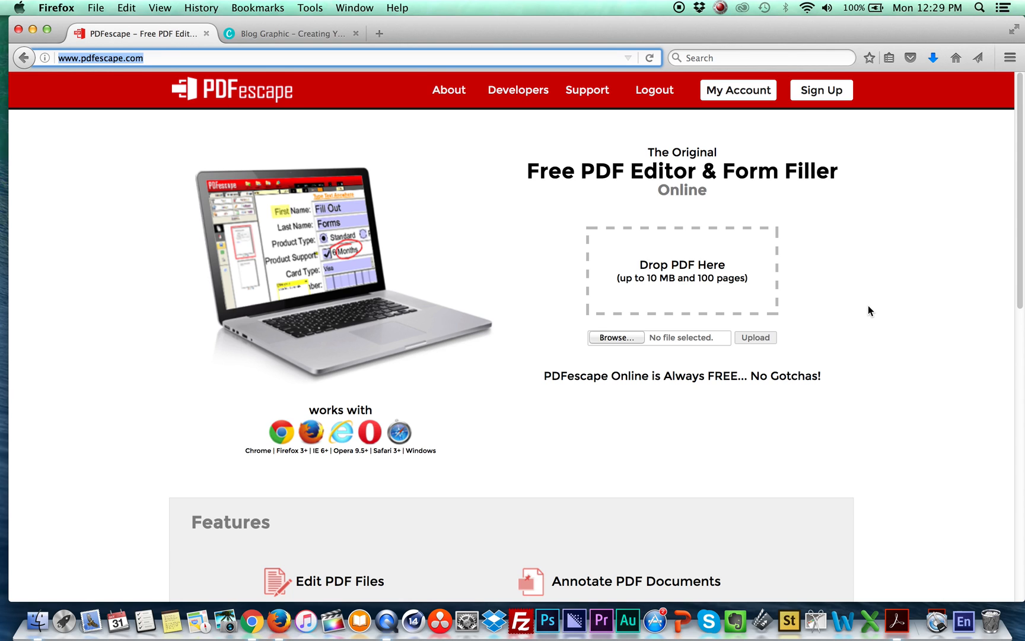
mouse_move(806, 331)
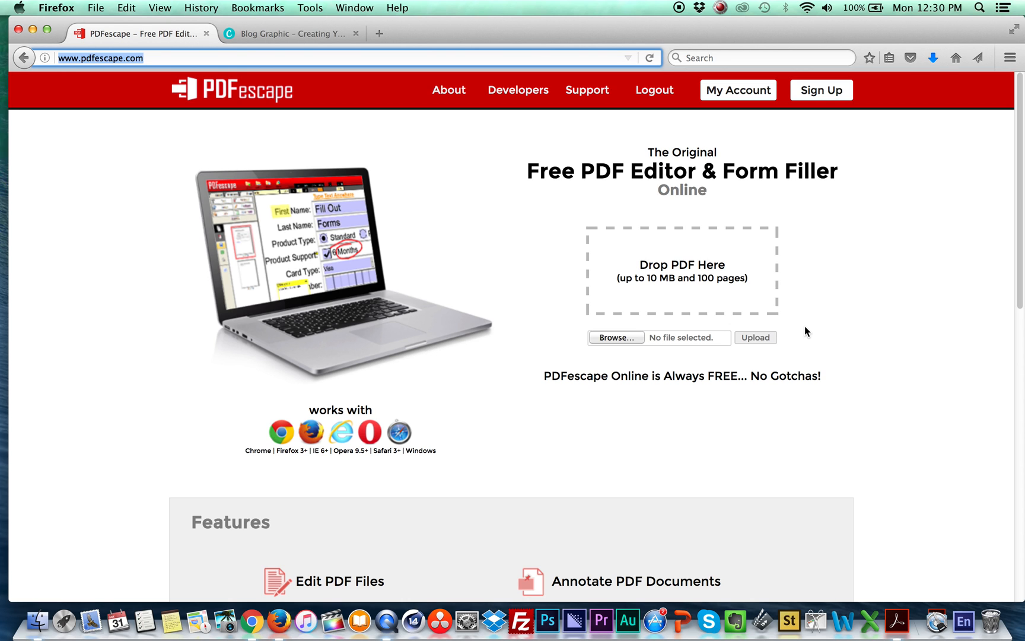
mouse_move(614, 338)
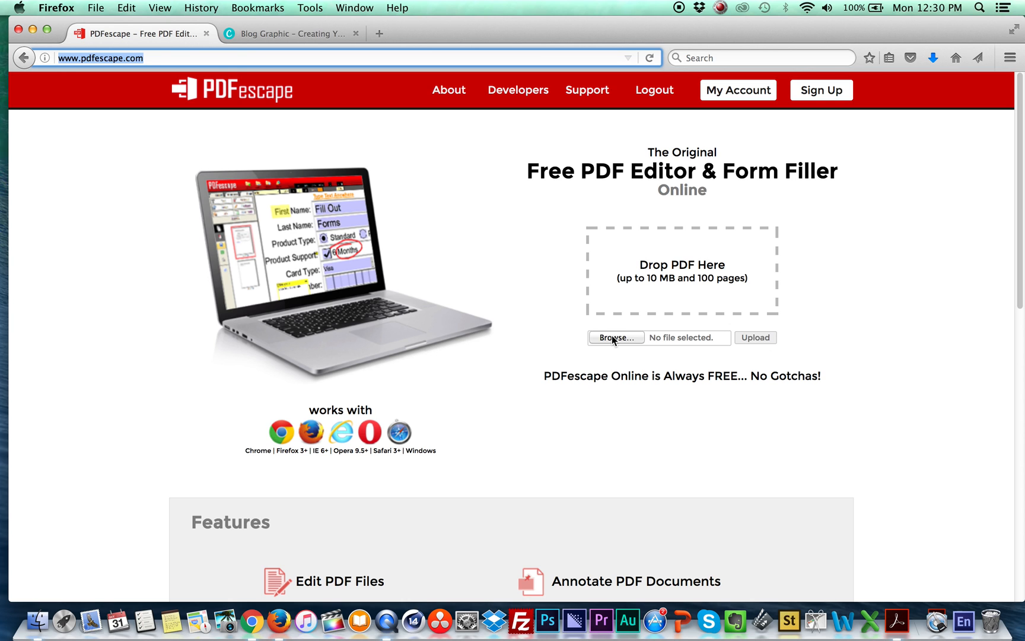
Step: Upload the Creating Your Lead Magnet workbook PDF from the Desktop into PDFescape
left_click(615, 337)
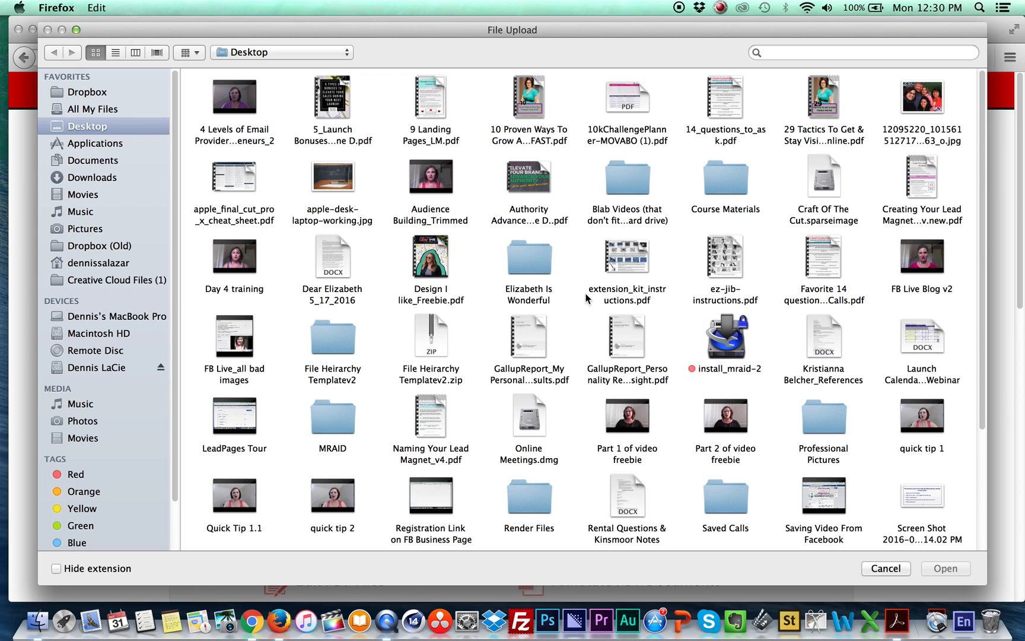
left_click(921, 178)
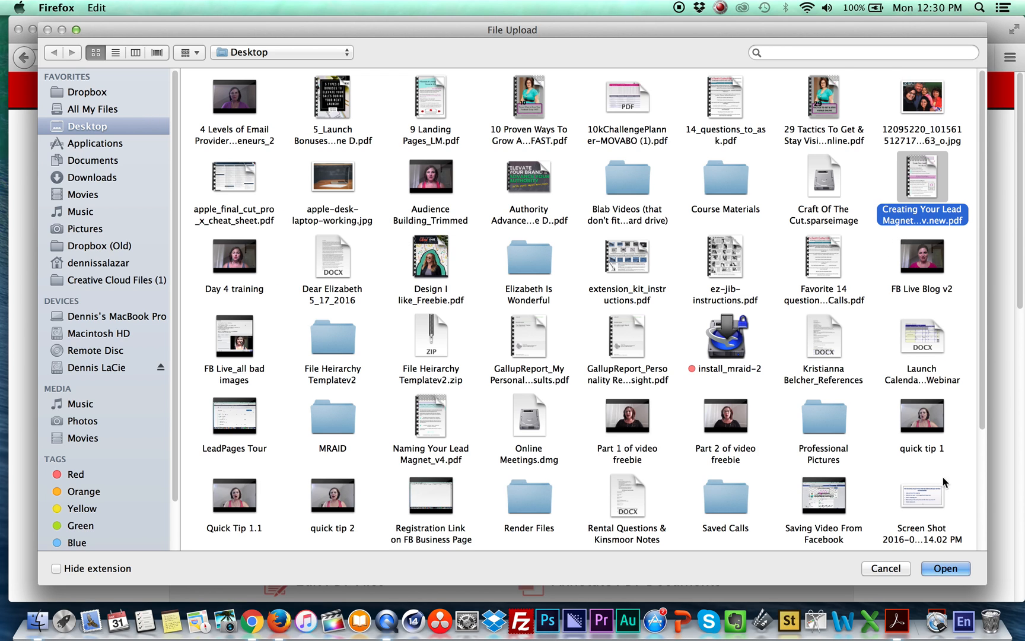
left_click(943, 568)
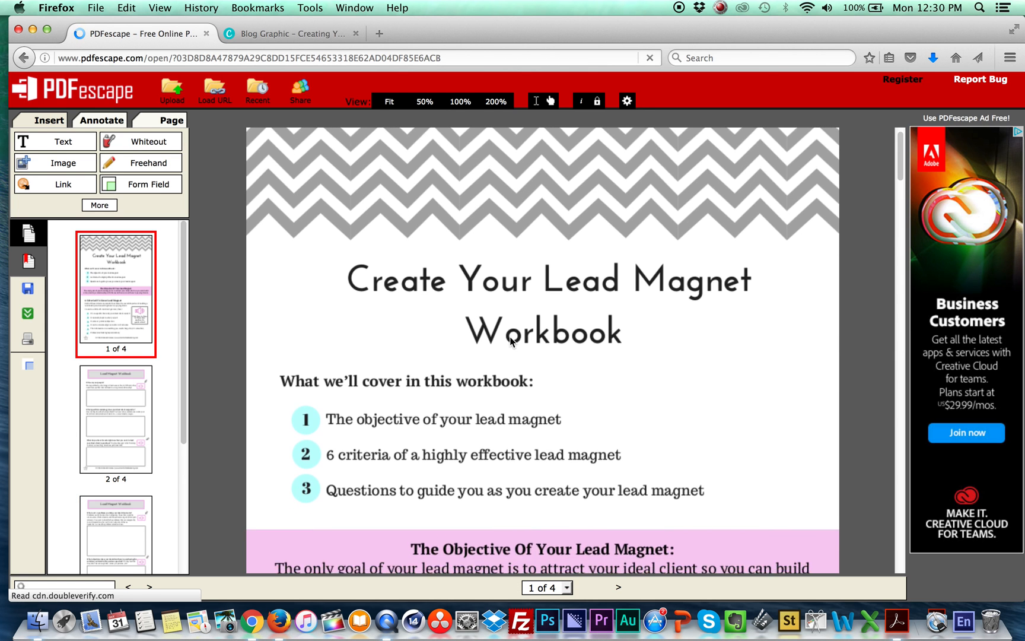
Step: Scroll to page 2 of 4, showing the Who are your people? answer box
scroll("down", 3)
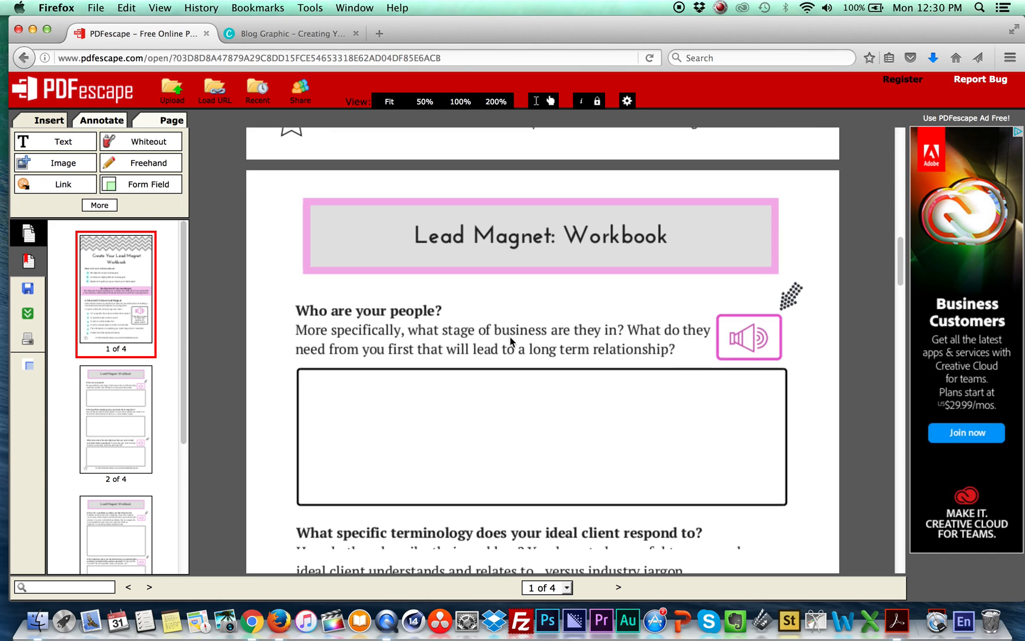
scroll("down", 3)
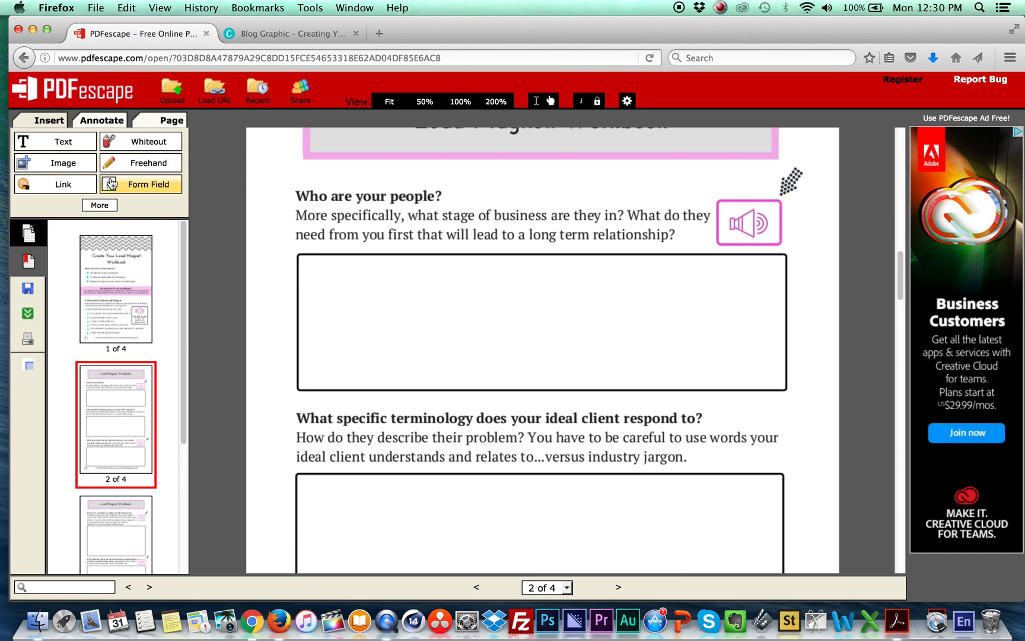
Step: Arm the Form Field tool with the multi-line Text Paragraph type
left_click(140, 184)
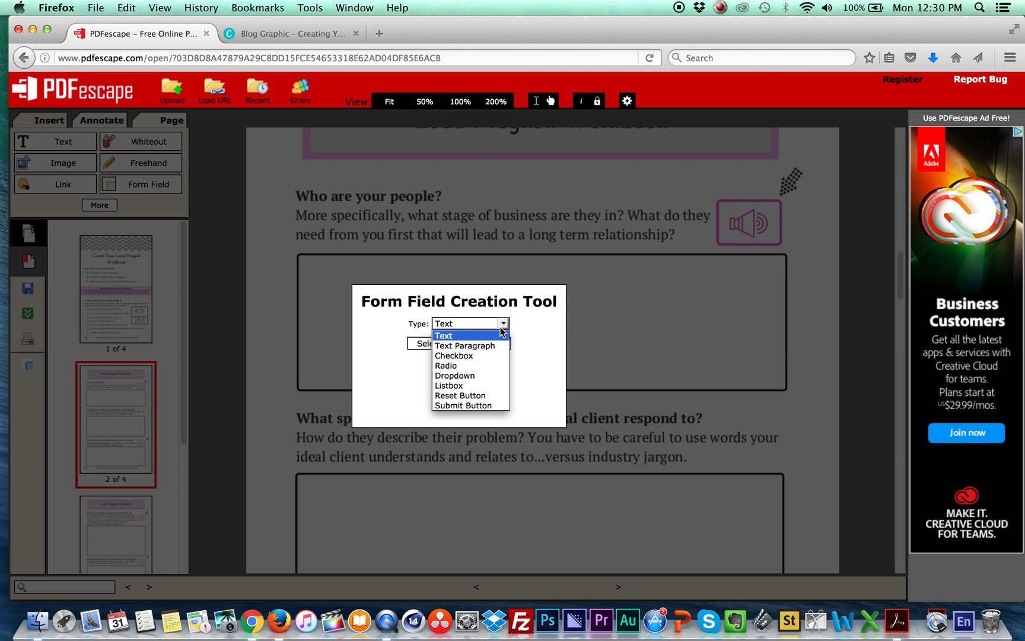
mouse_move(463, 345)
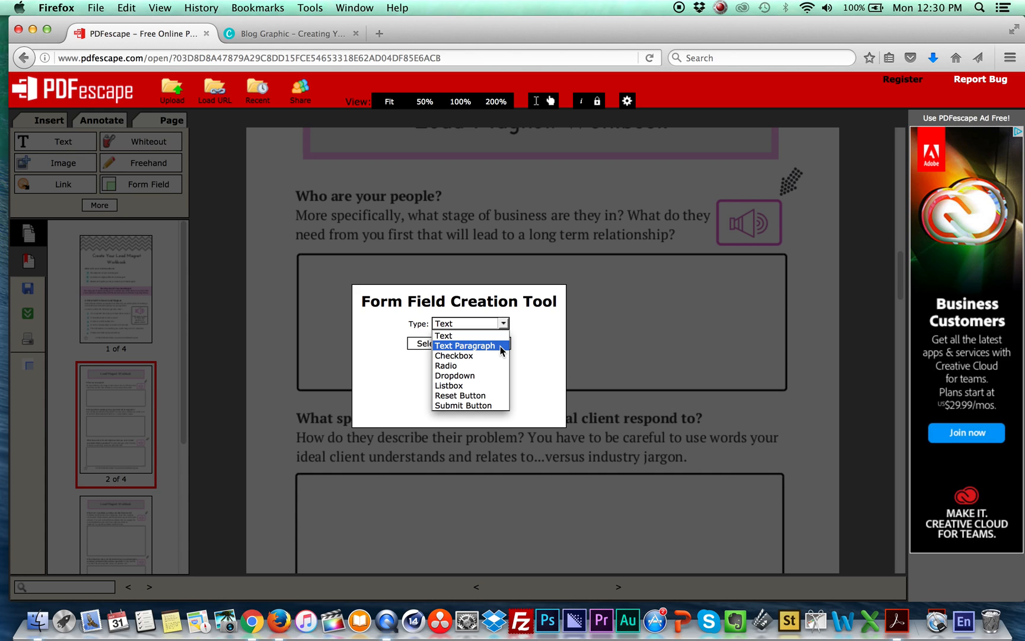
left_click(465, 346)
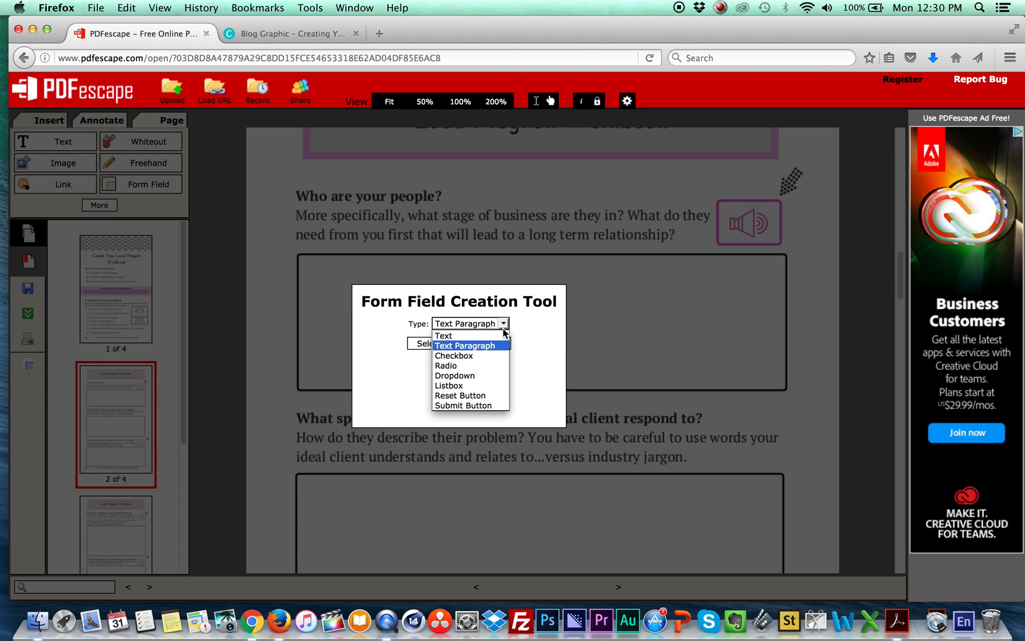
mouse_move(498, 353)
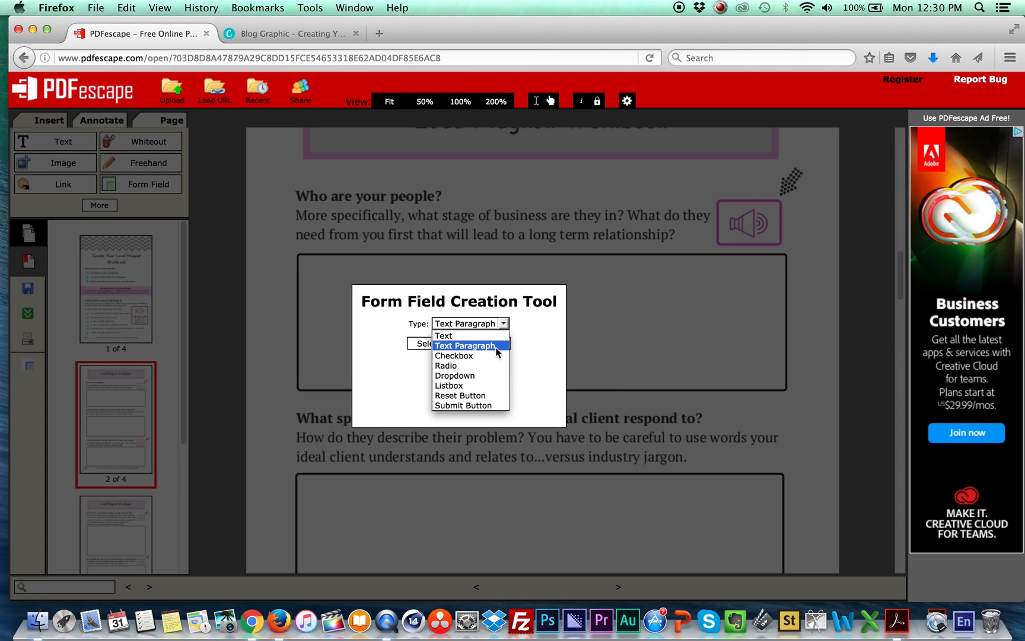
left_click(466, 345)
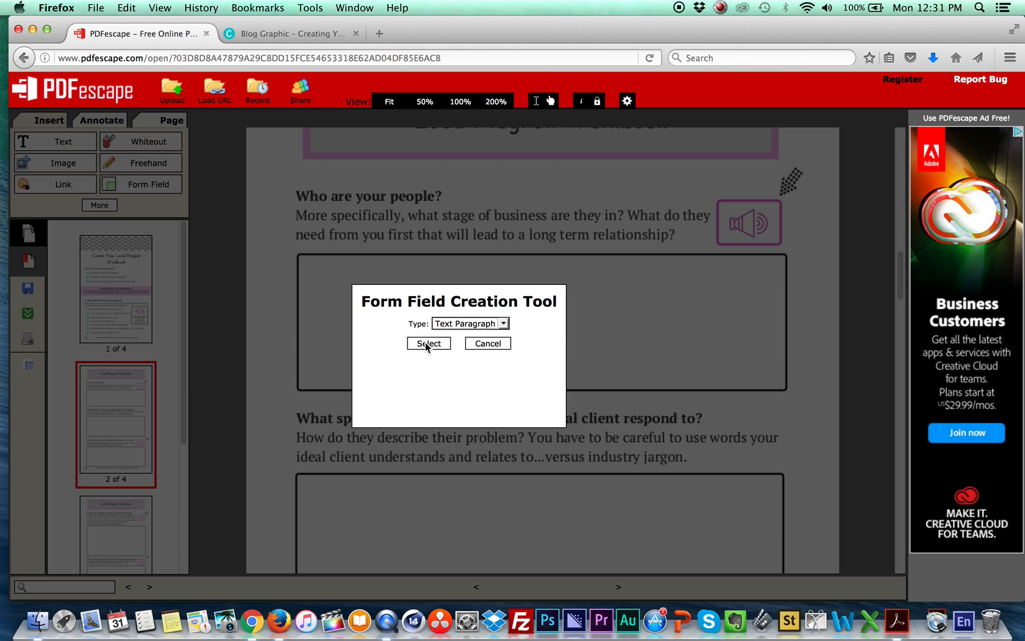
left_click(428, 343)
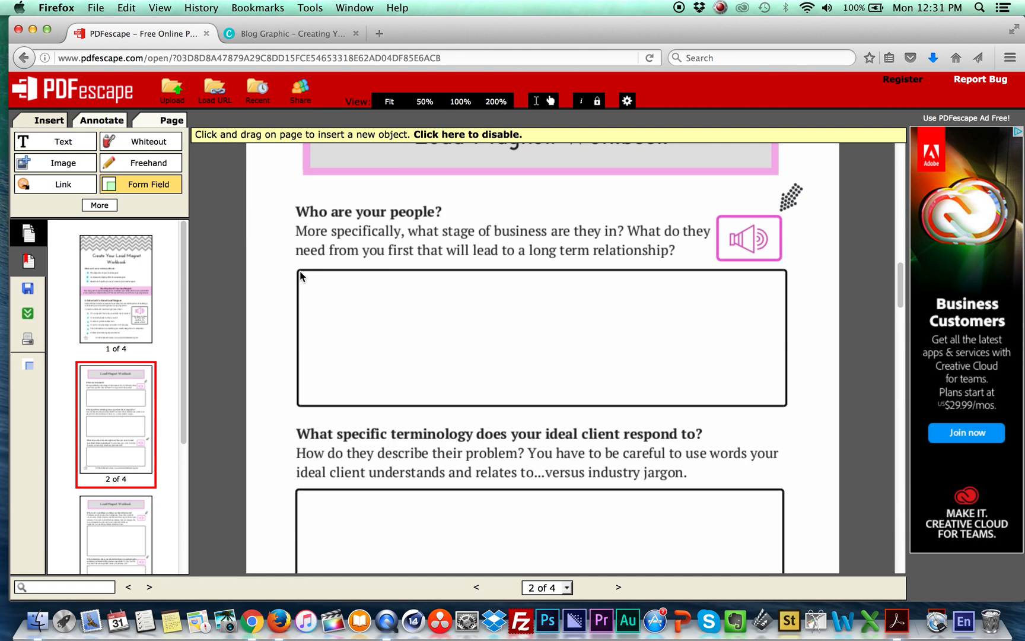
Step: Draw Text Paragraph fields over page 2's first answer box and the terminology box
left_click_drag(300, 277, 767, 399)
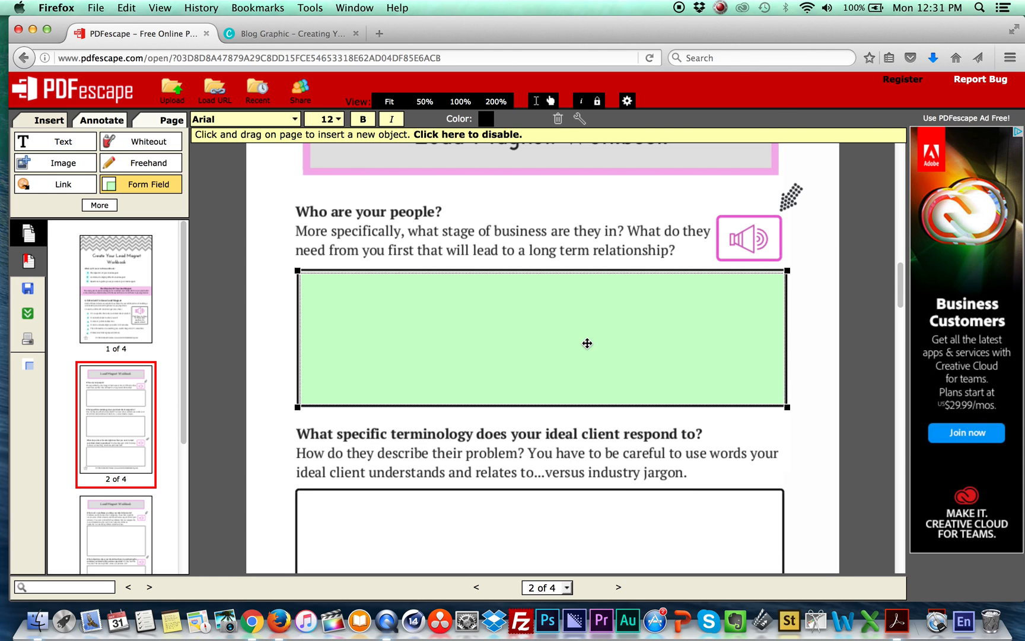
scroll("down", 3)
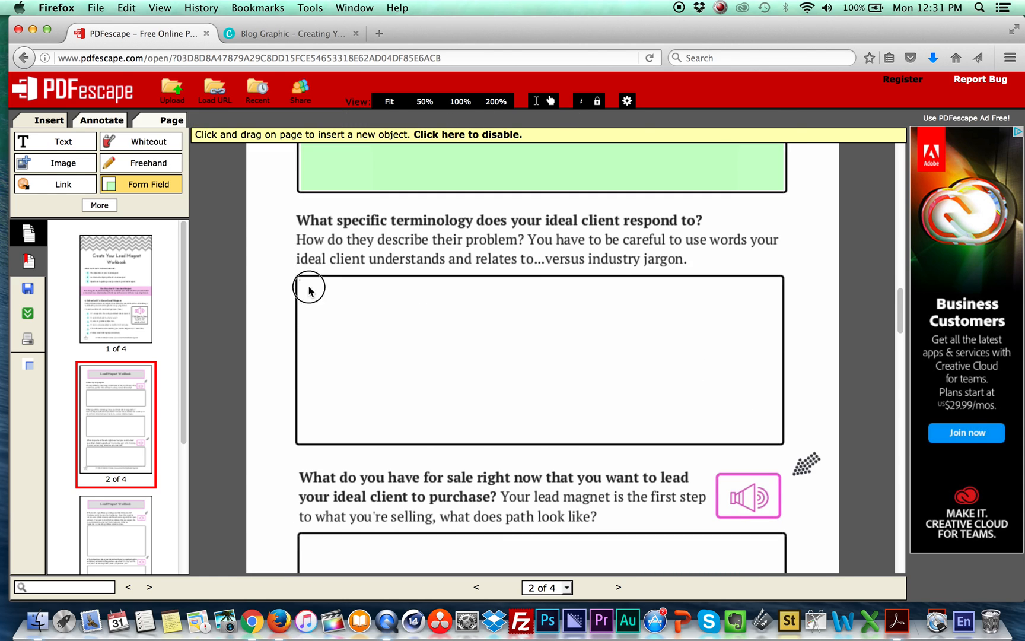
left_click_drag(310, 290, 781, 442)
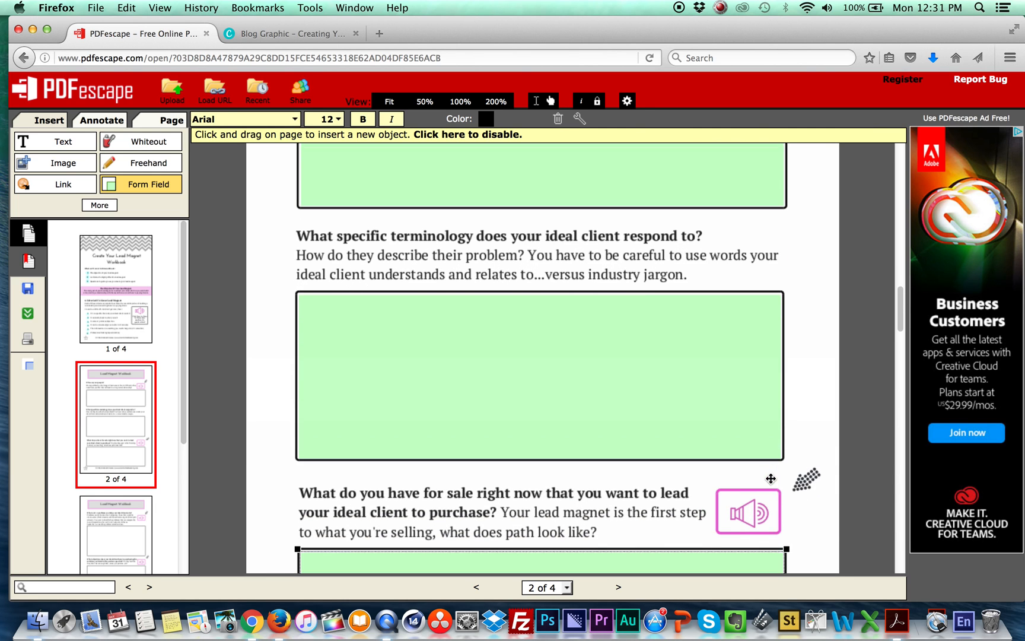
left_click(27, 290)
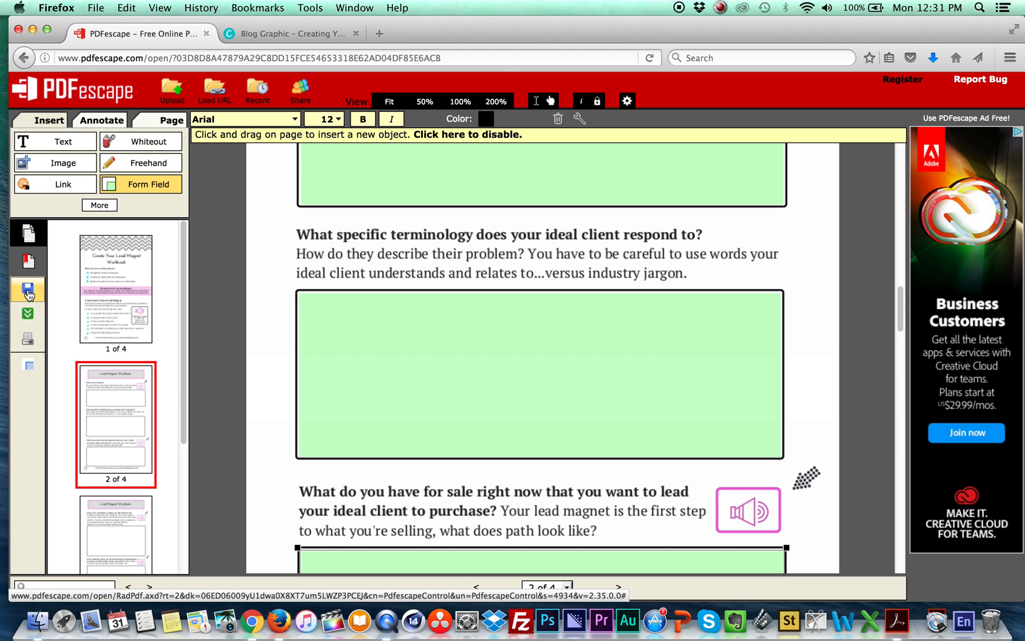
Step: Save and download the fillable workbook, opening it in Adobe Acrobat Reader DC
left_click(27, 289)
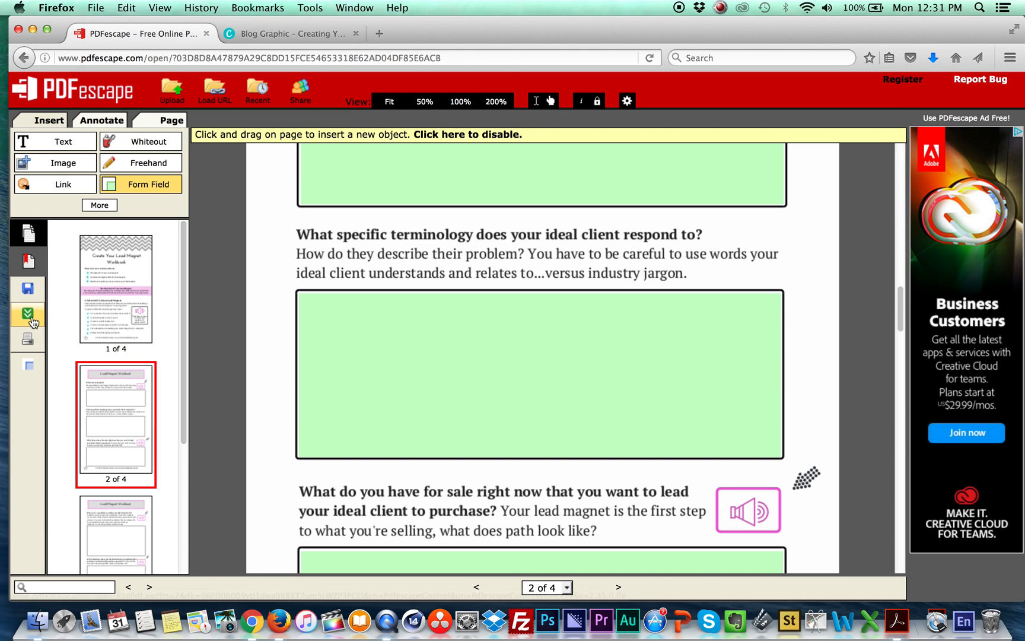
mouse_move(28, 314)
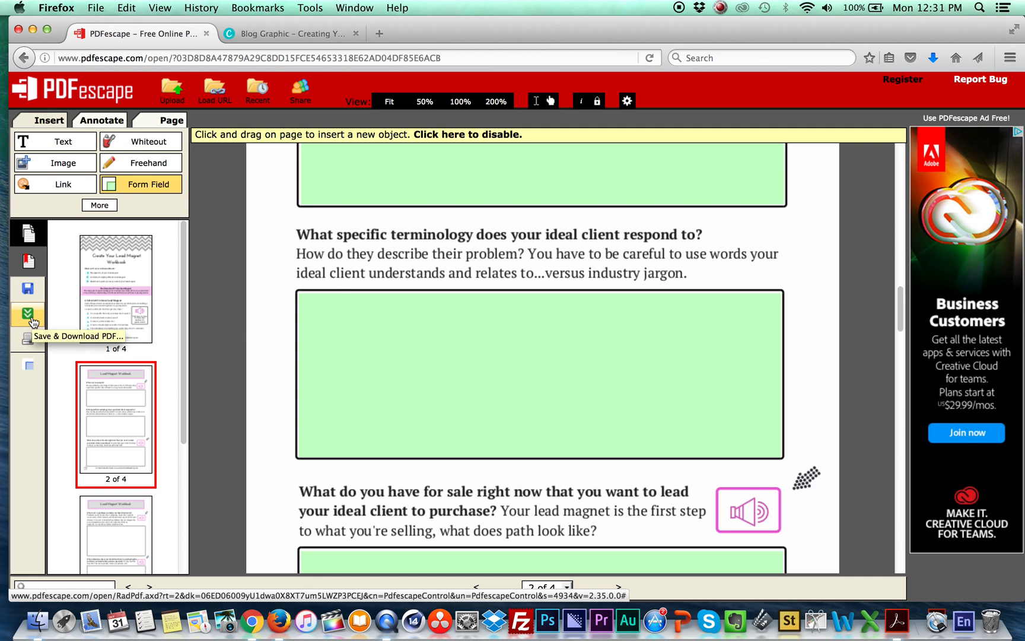
left_click(27, 313)
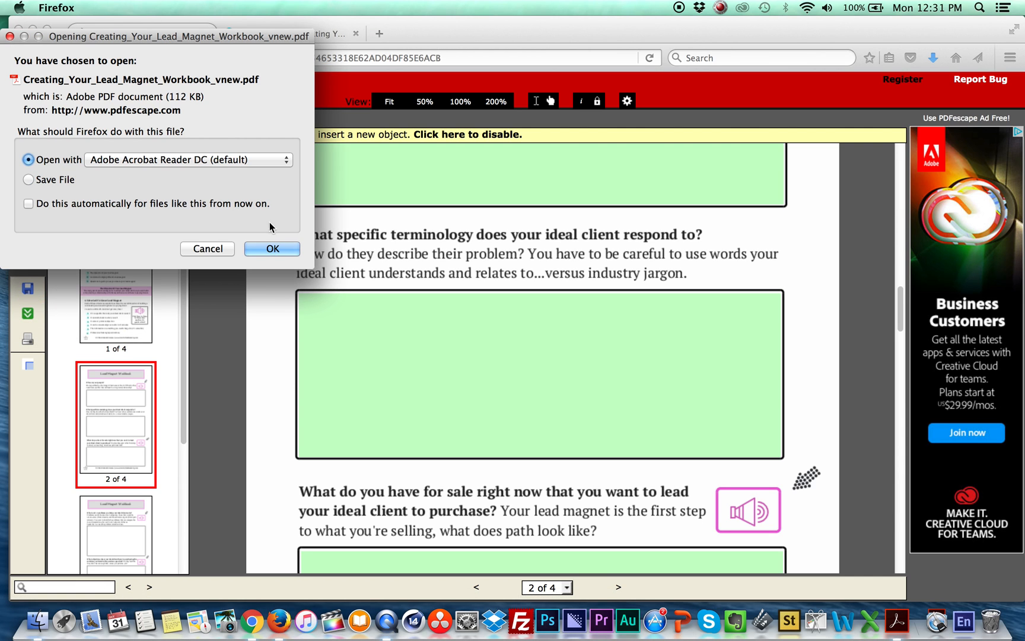
left_click(271, 248)
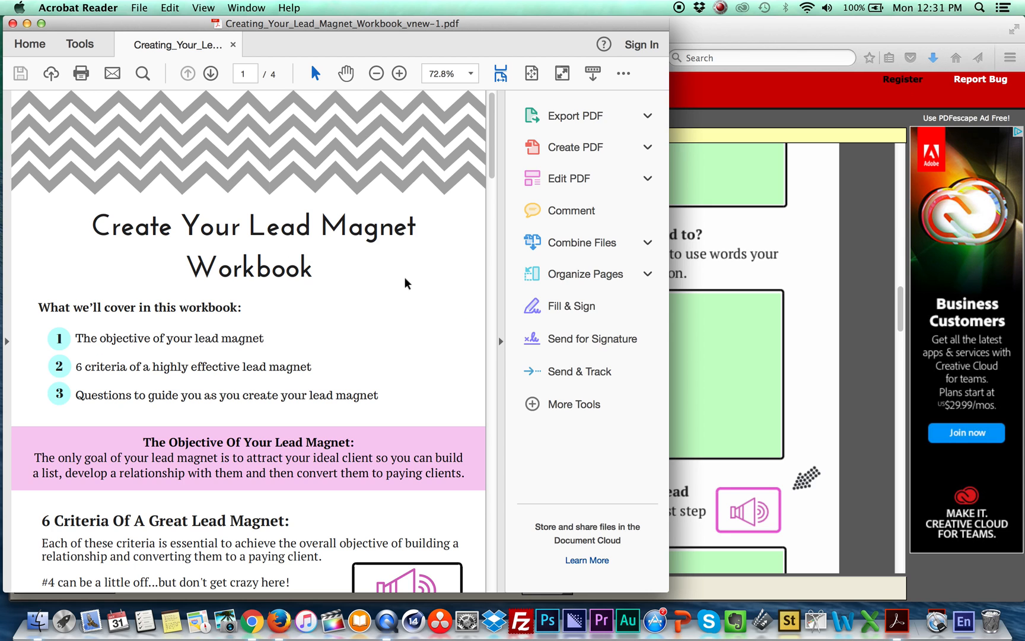
Step: Type 'Hellow' into page 2's first answer box, then scroll through the other fields
left_click(399, 72)
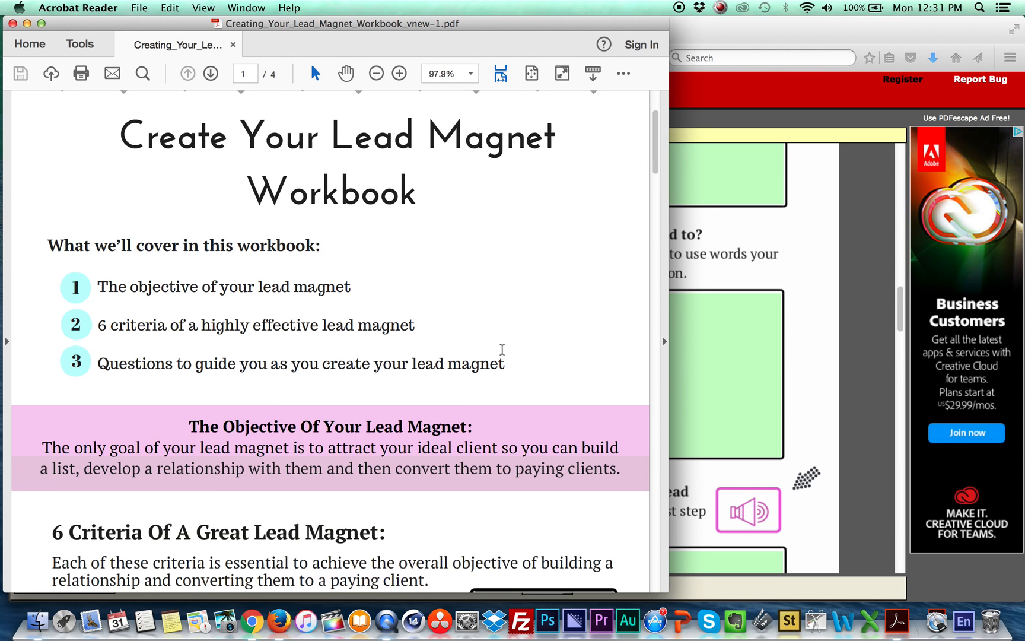
left_click(211, 72)
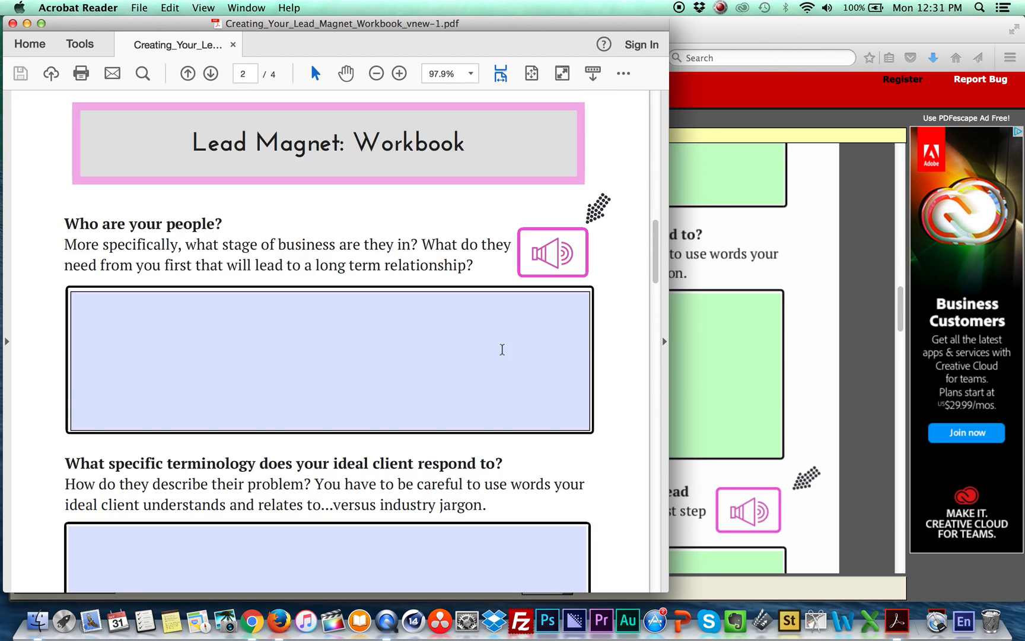
left_click(330, 359)
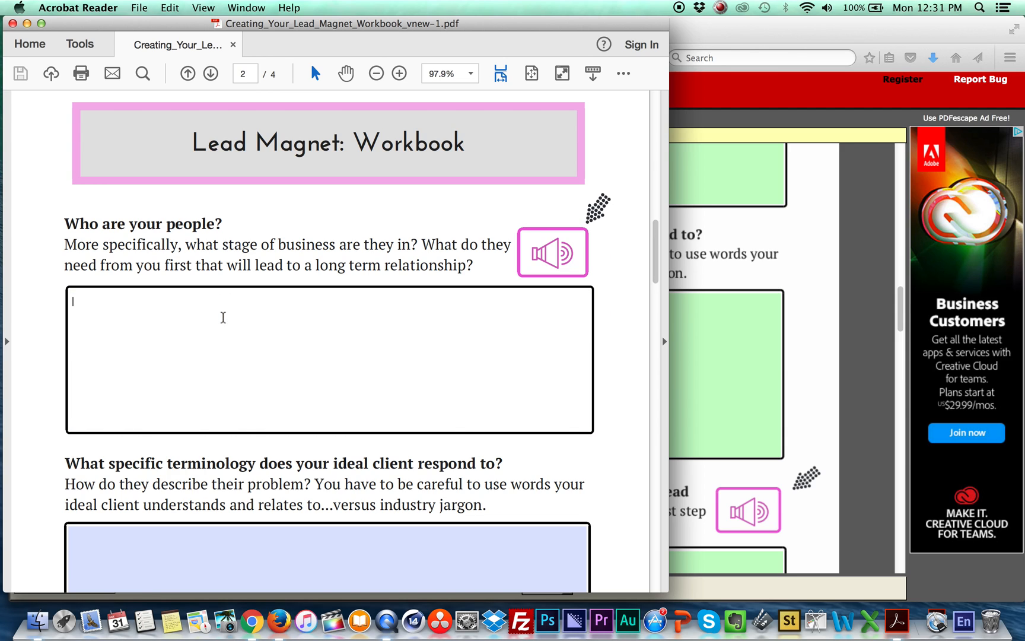
type("Hellow")
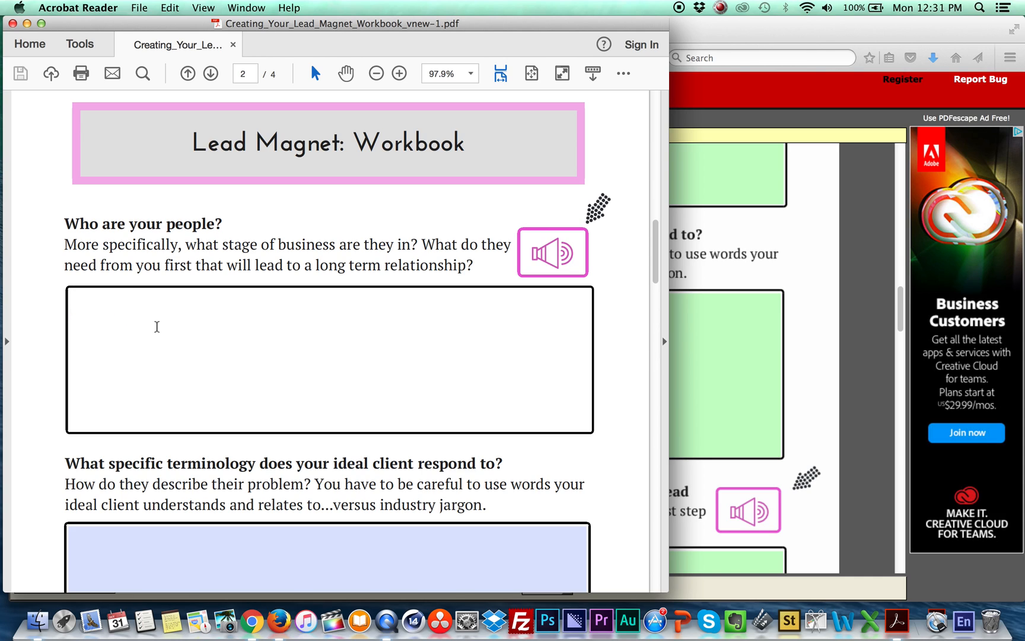
left_click(73, 300)
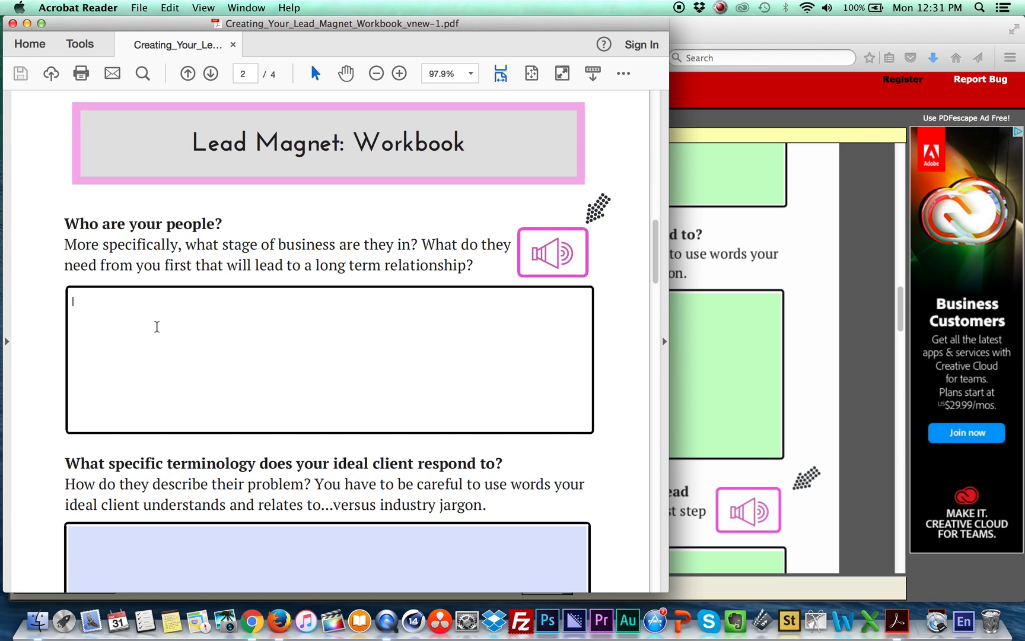
mouse_move(408, 367)
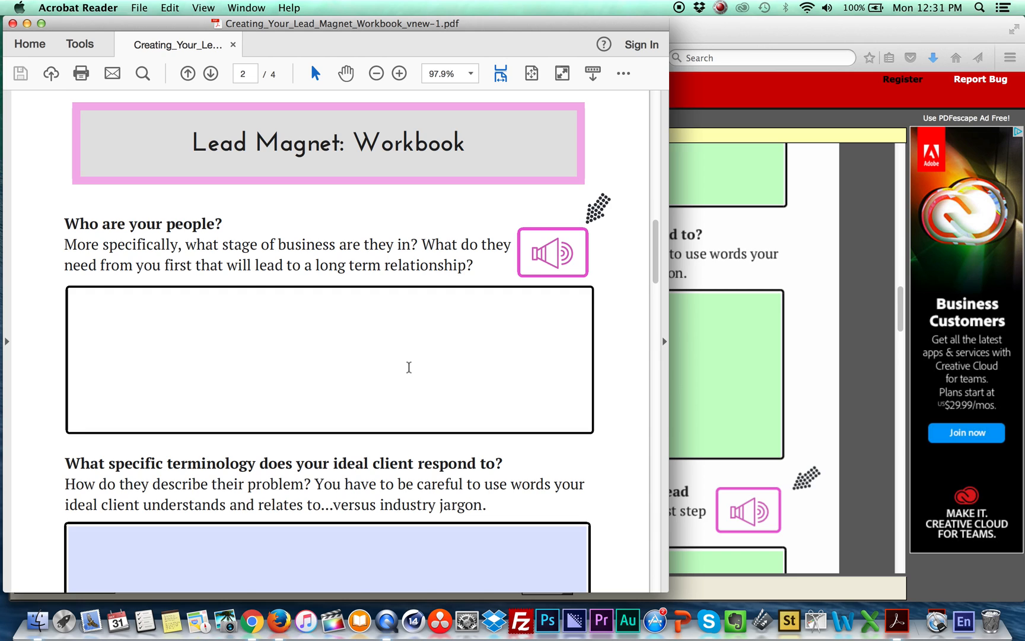
scroll("down", 3)
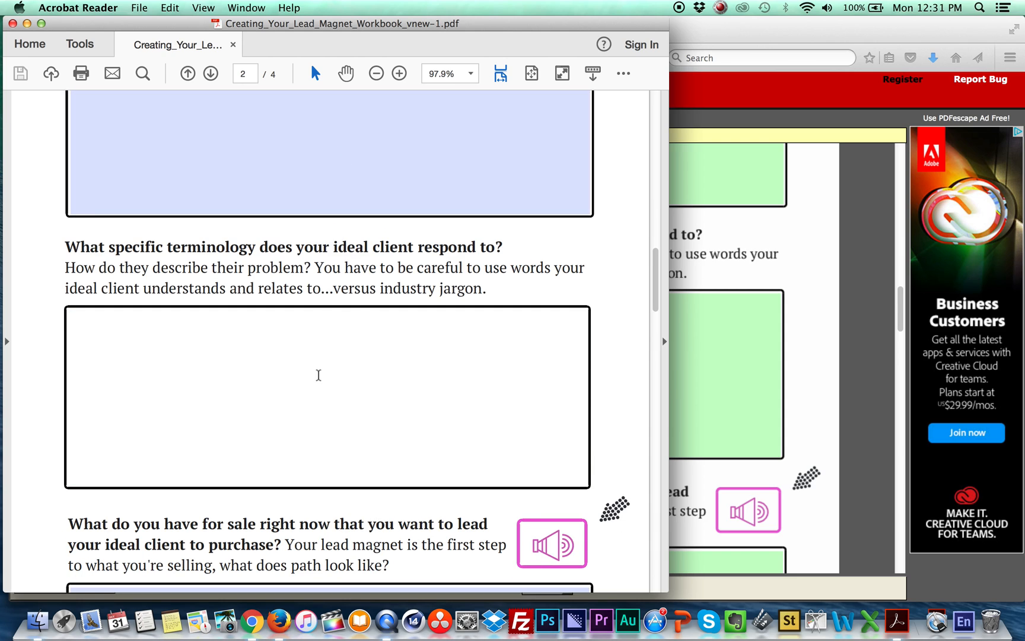
scroll("down", 3)
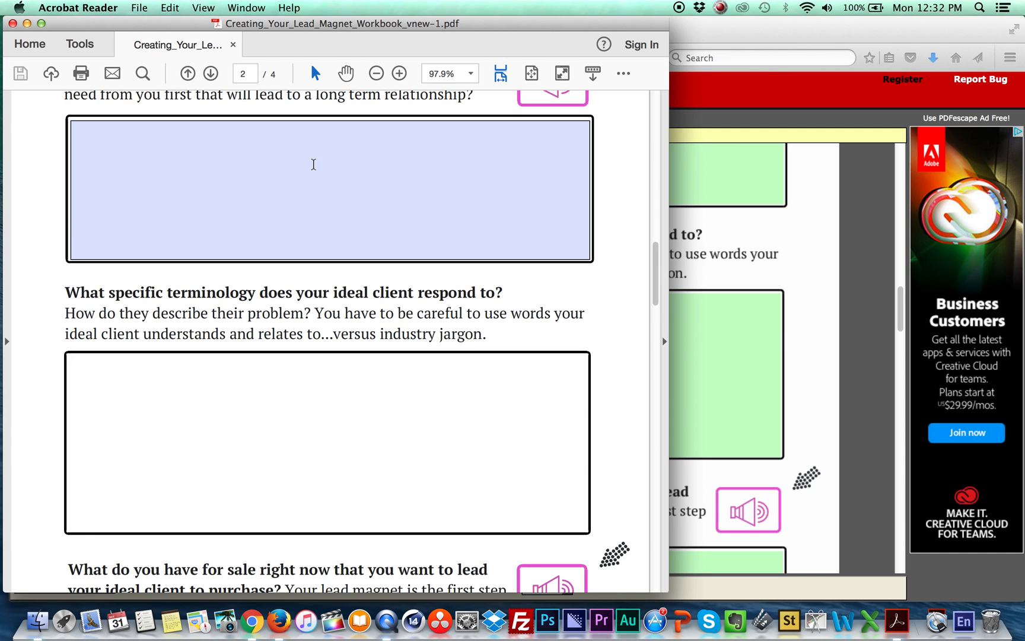
mouse_move(313, 160)
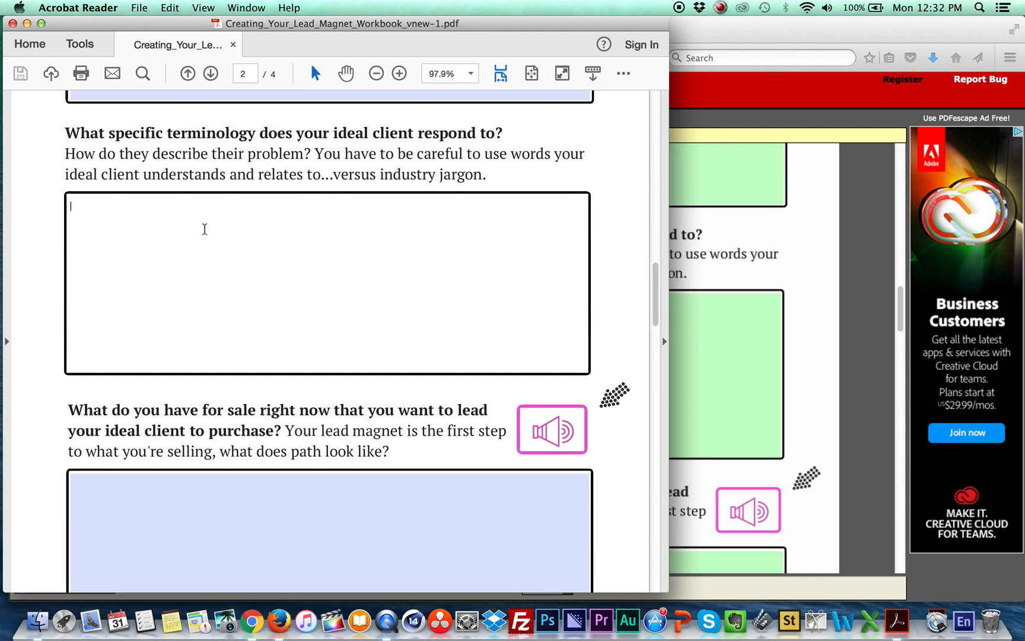
scroll("down", 3)
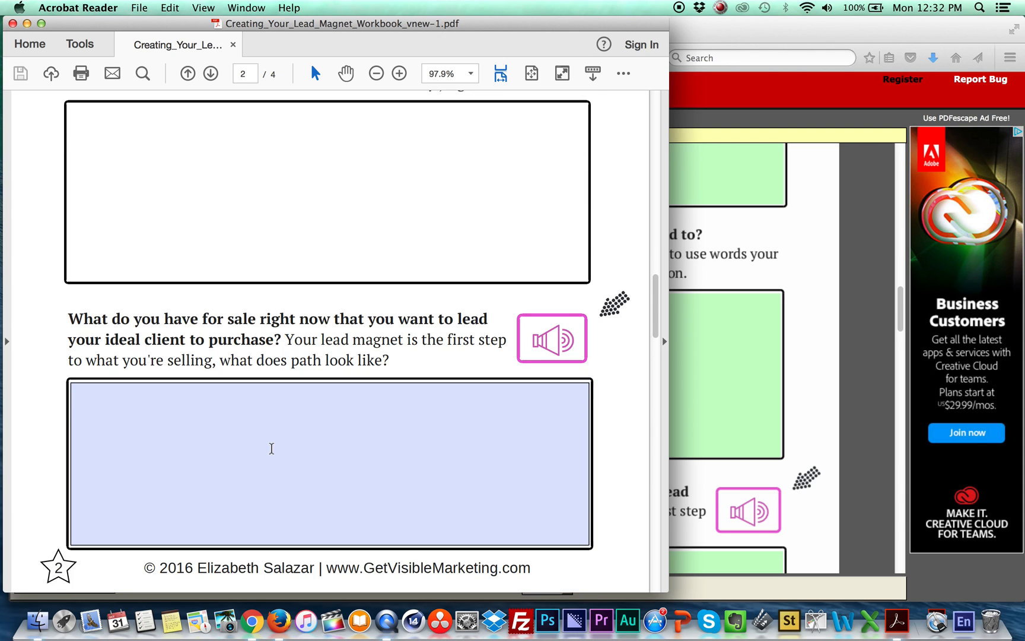